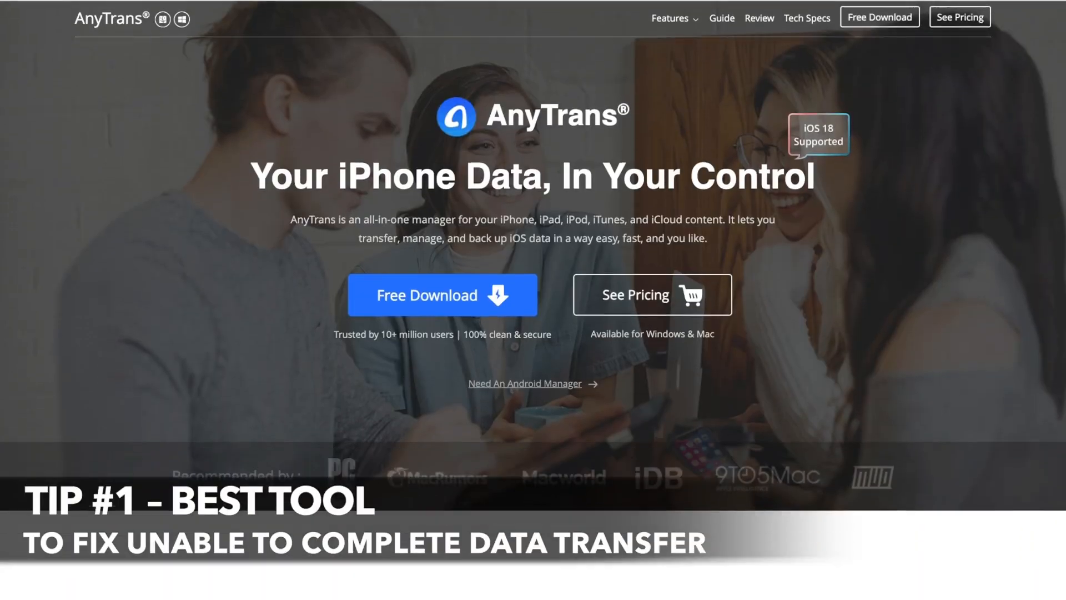
Scroll down through the AnyTrans window.
{"action": "scroll", "scroll_direction": "down", "scroll_amount": 3}
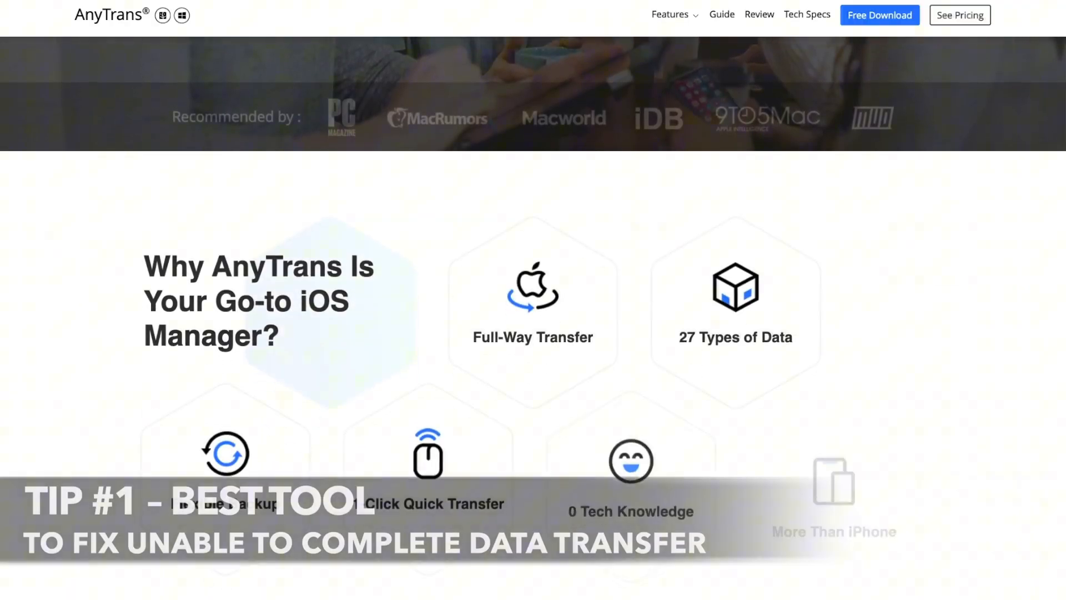
{"action": "scroll", "scroll_direction": "down", "scroll_amount": 3}
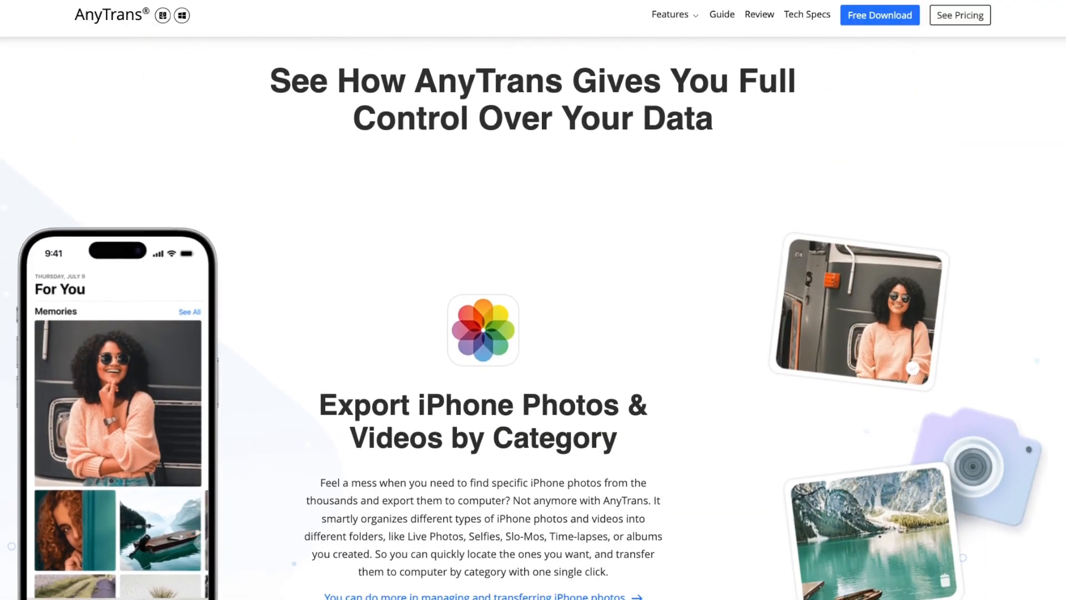
{"action": "scroll", "scroll_direction": "down", "scroll_amount": 3}
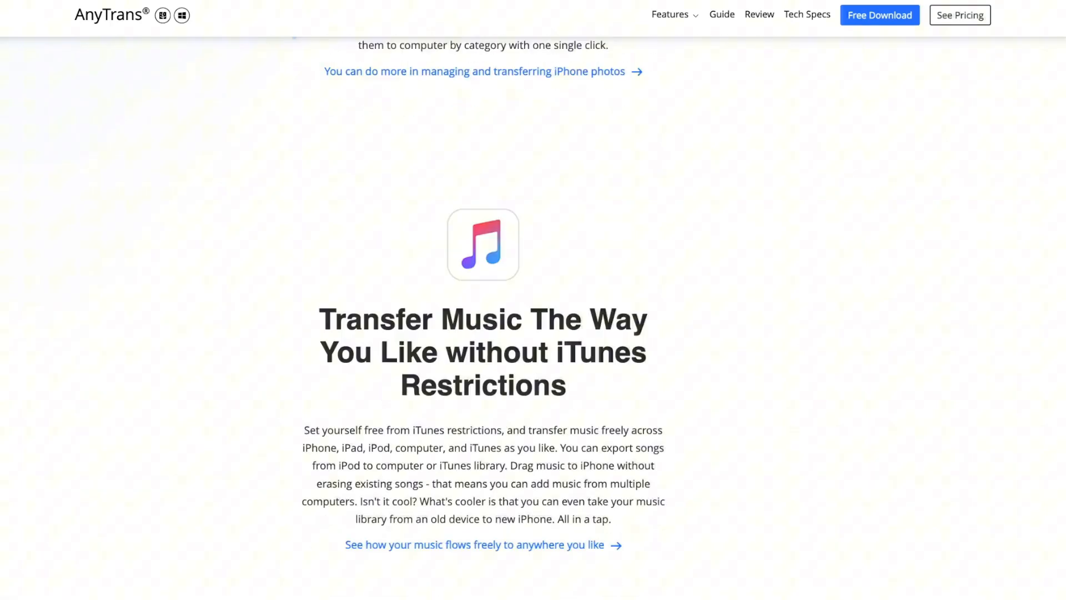
{"action": "scroll", "scroll_direction": "down", "scroll_amount": 3}
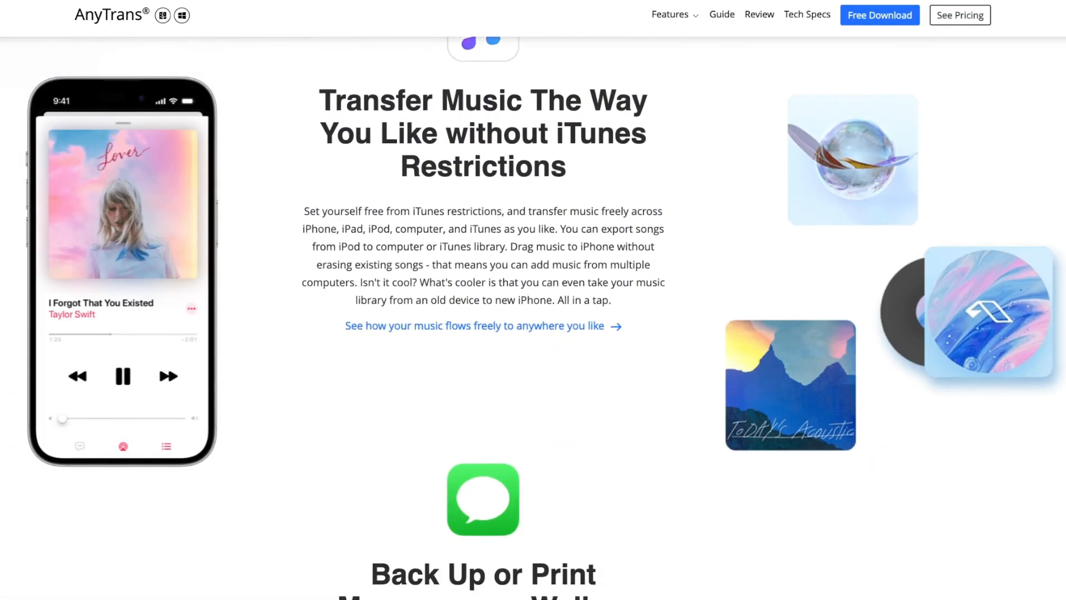
{"action": "scroll", "scroll_direction": "down", "scroll_amount": 3}
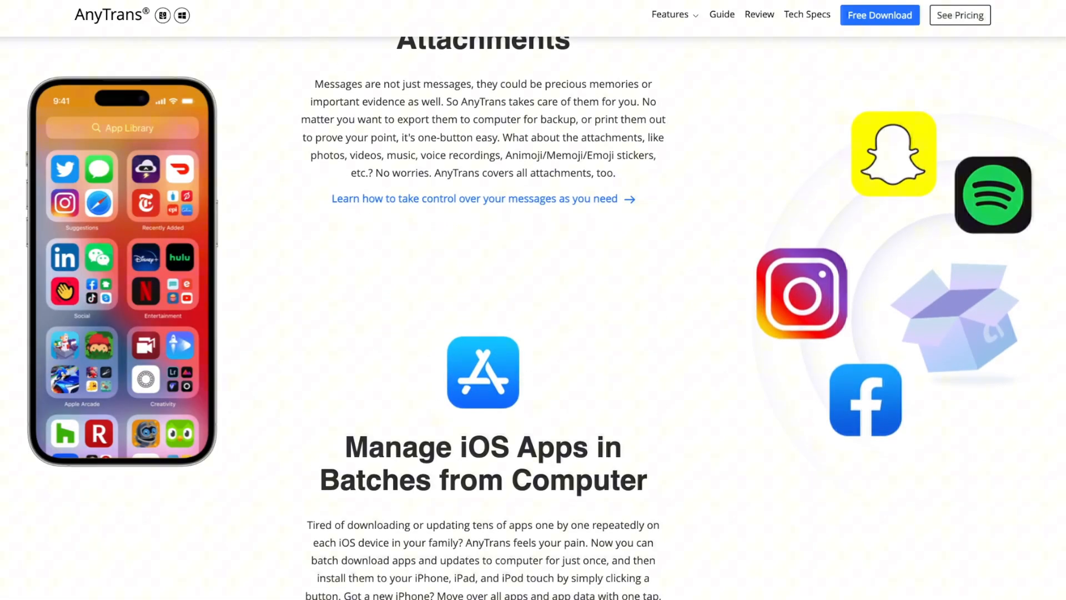
{"action": "scroll", "scroll_direction": "down", "scroll_amount": 3}
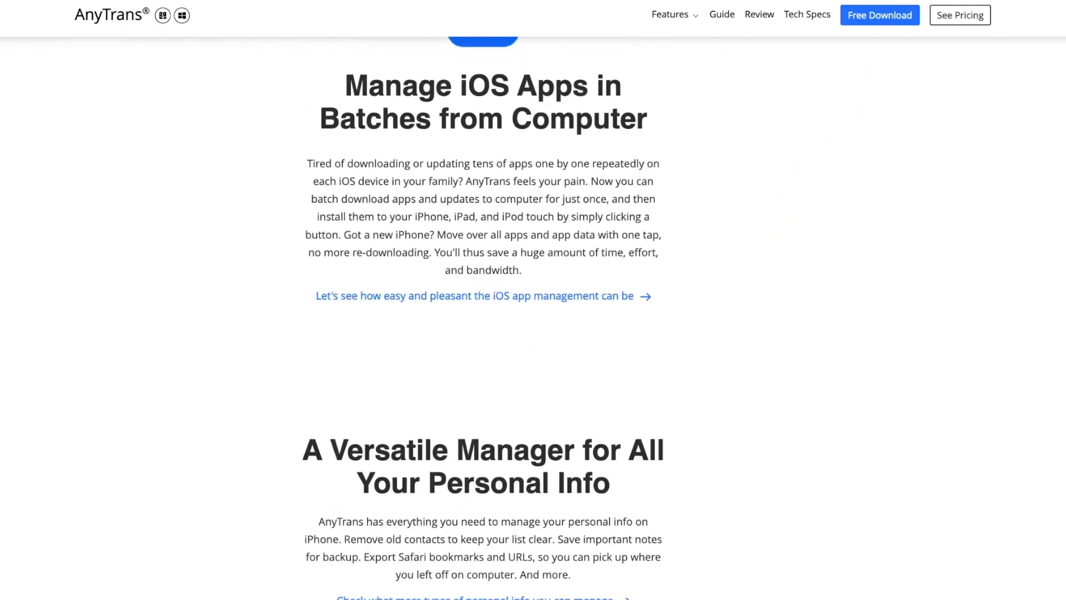
{"action": "scroll", "scroll_direction": "down", "scroll_amount": 3}
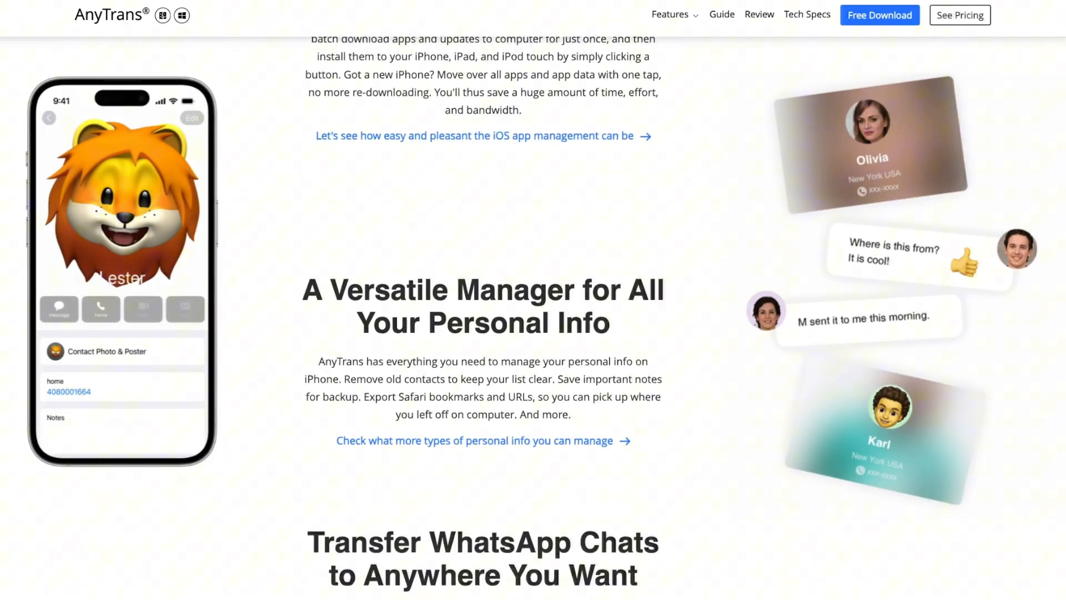
{"action": "scroll", "scroll_direction": "down", "scroll_amount": 3}
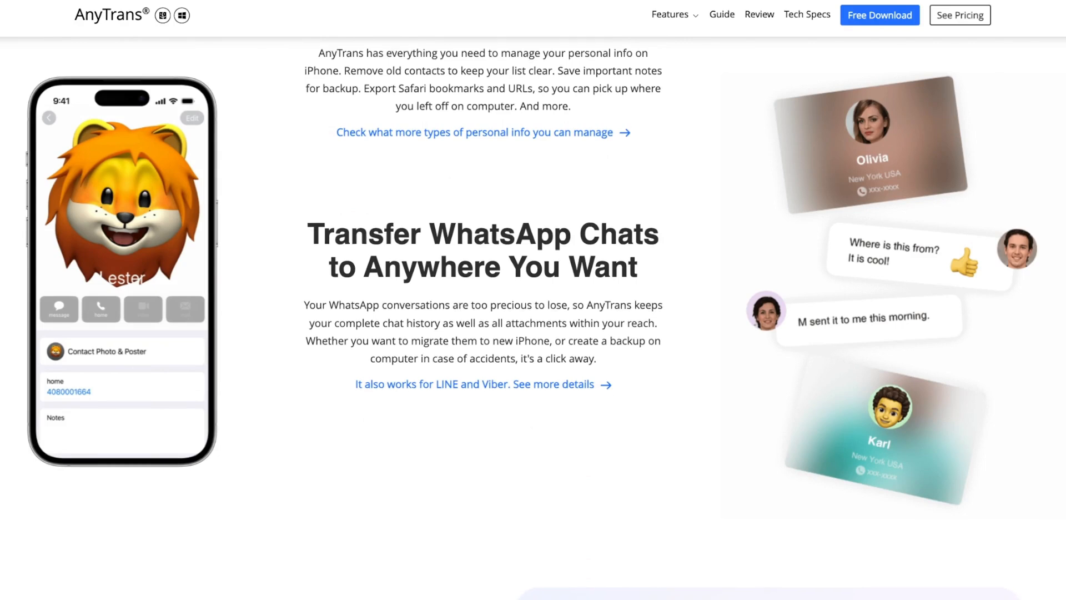
{"action": "scroll", "scroll_direction": "down", "scroll_amount": 3}
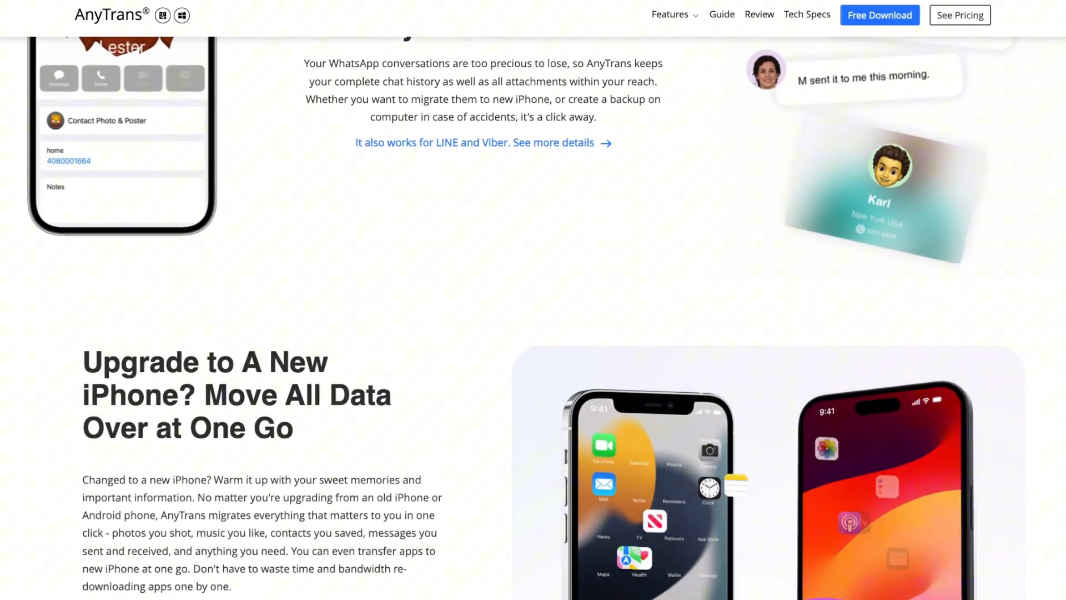
{"action": "scroll", "scroll_direction": "down", "scroll_amount": 3}
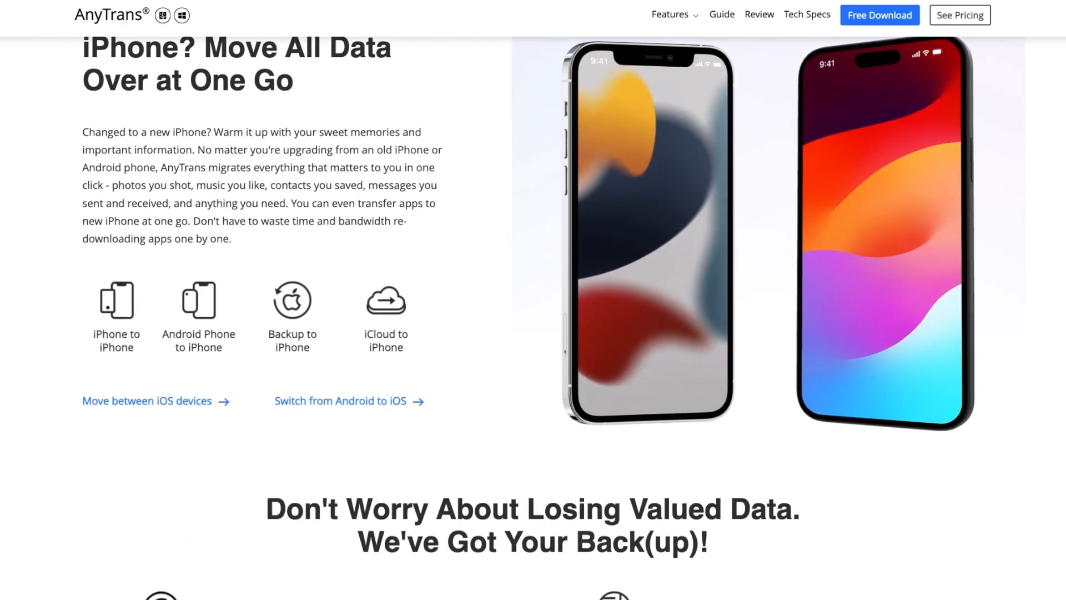
{"action": "scroll", "scroll_direction": "down", "scroll_amount": 3}
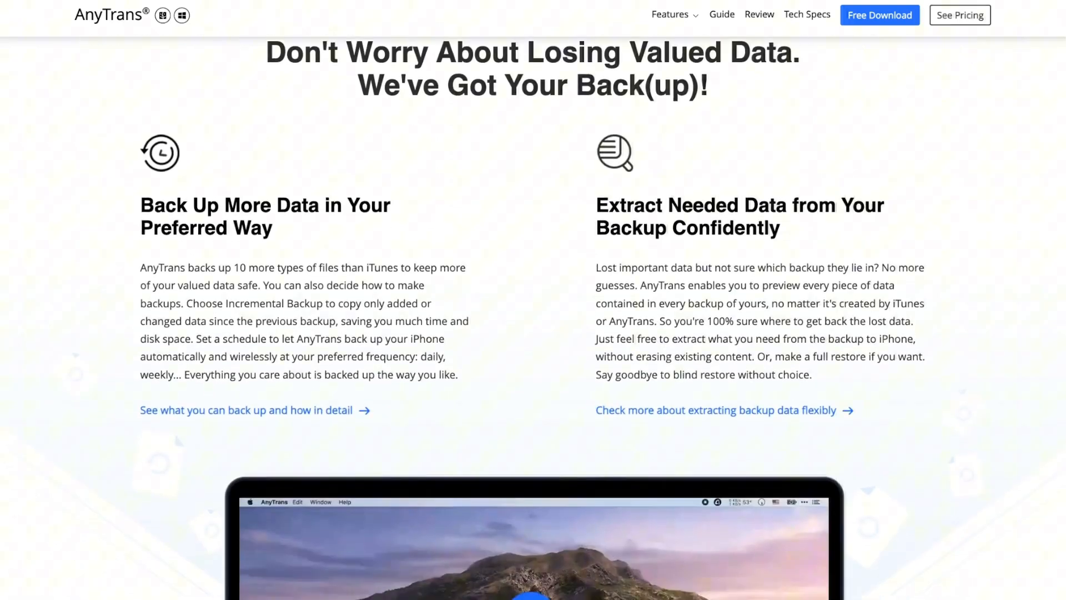
{"action": "scroll", "scroll_direction": "down", "scroll_amount": 3}
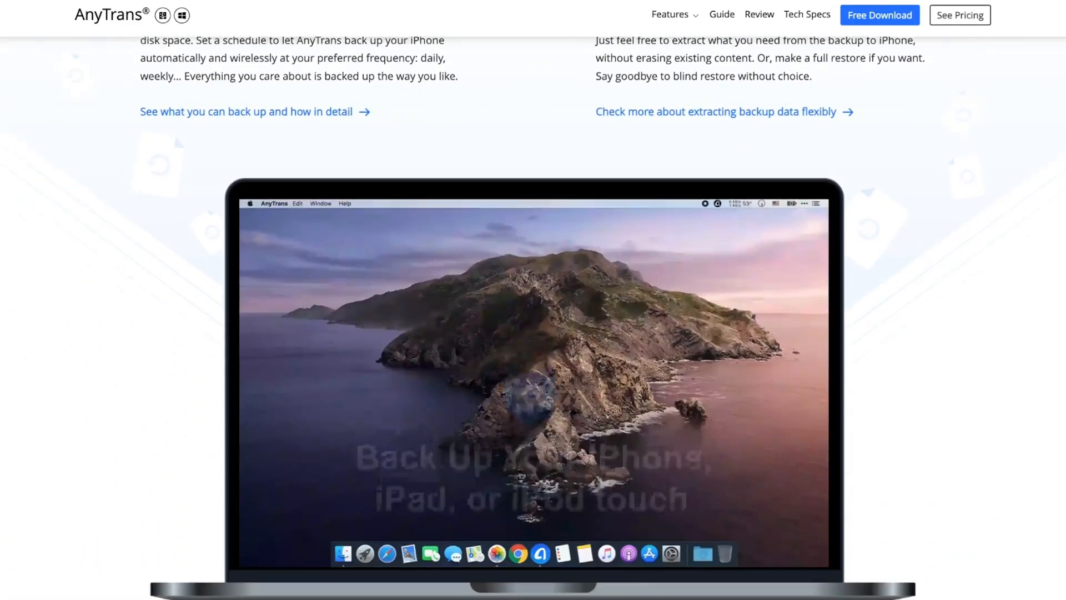
{"action": "scroll", "scroll_direction": "down", "scroll_amount": 3}
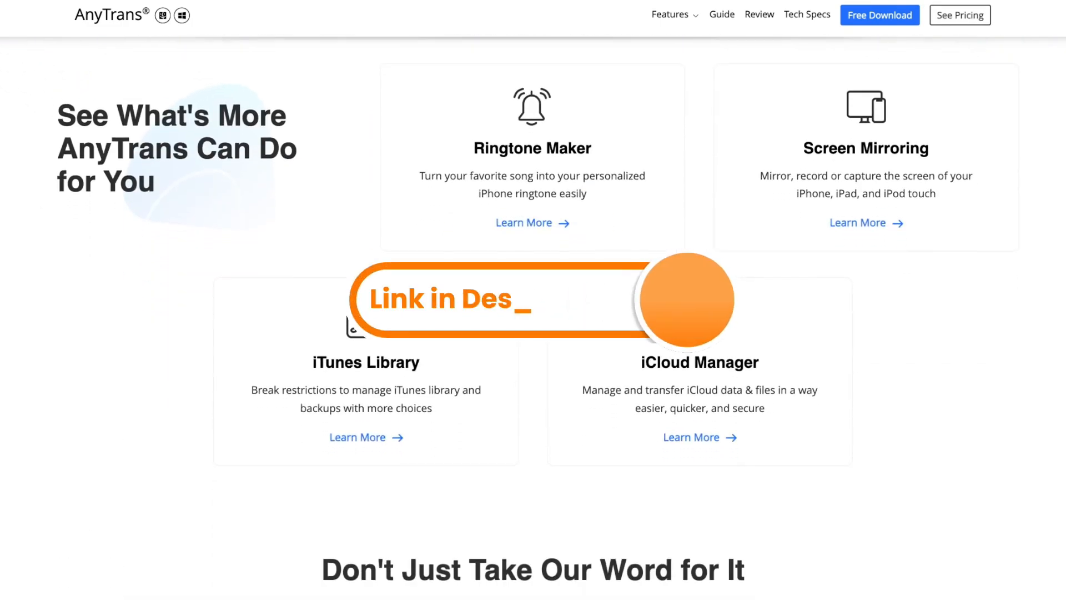
{"action": "scroll", "scroll_direction": "down", "scroll_amount": 3}
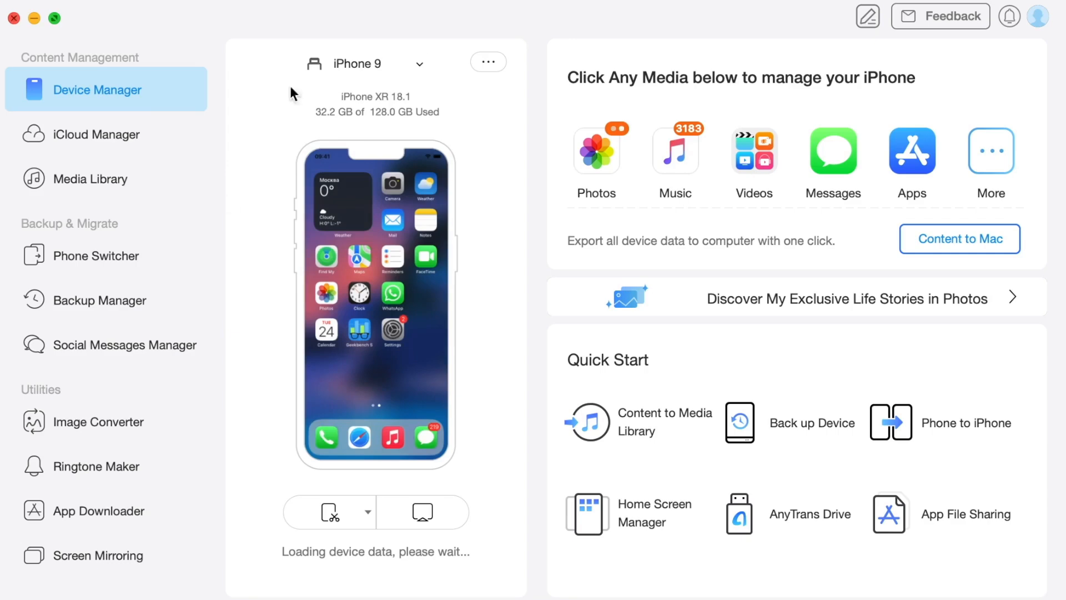
{"action": "mouse_move", "coordinate": [229, 174]}
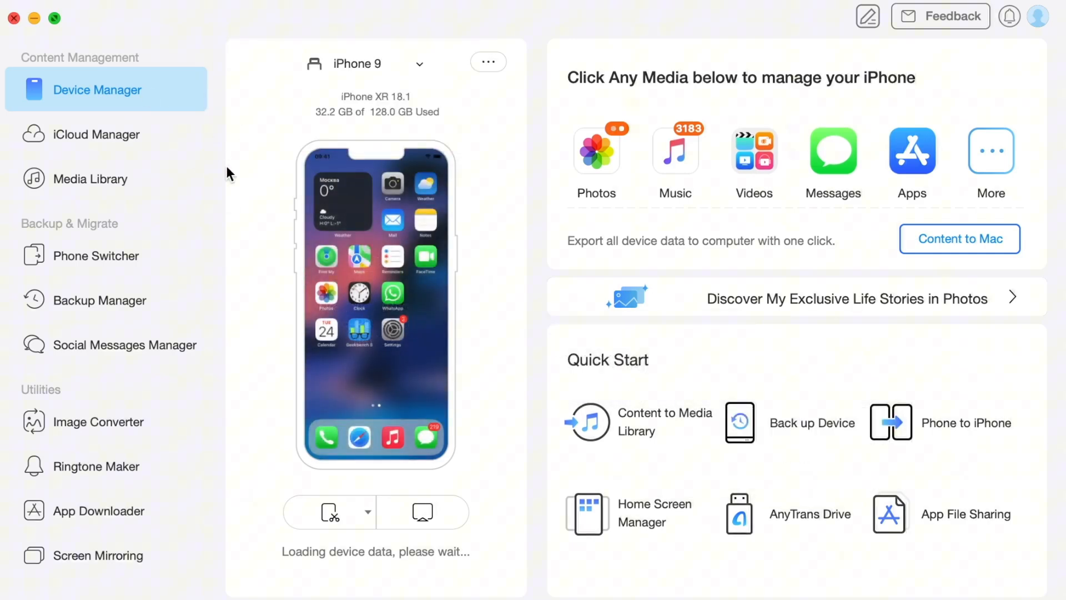
Start a Phone Switcher phone-to-iPhone migration, moving Music and Ringtones (470 items).
{"action": "left_click", "coordinate": [95, 255]}
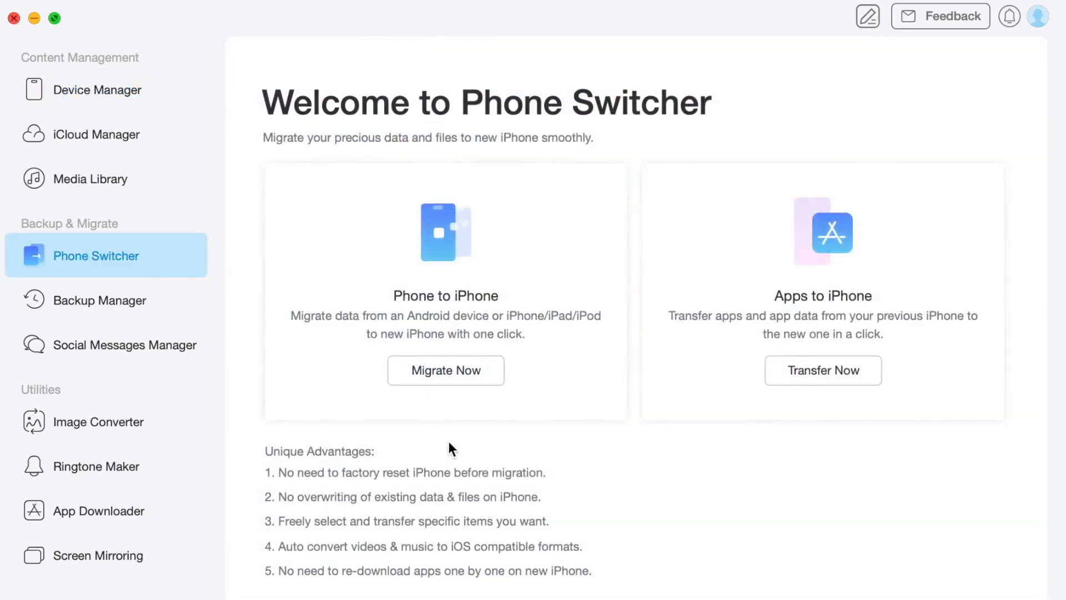
{"action": "left_click", "coordinate": [446, 370]}
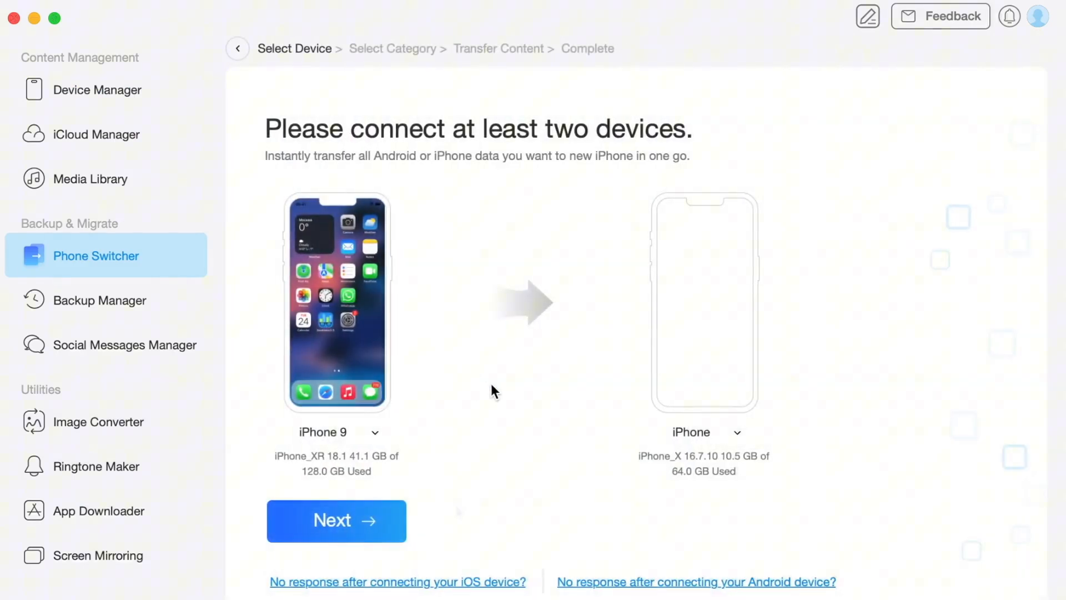
{"action": "left_click", "coordinate": [336, 521]}
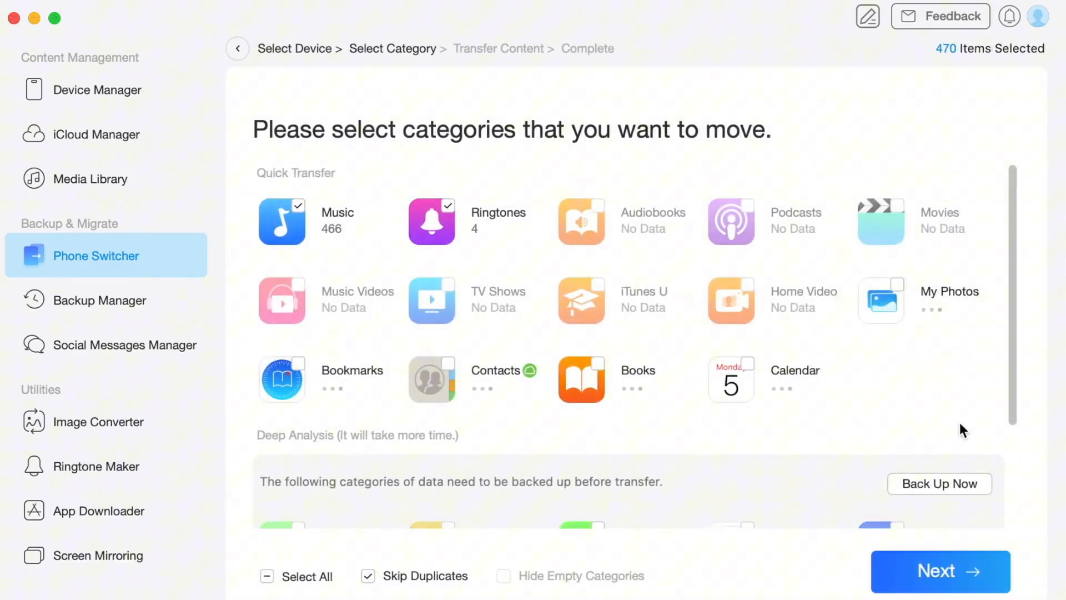
{"action": "scroll", "scroll_direction": "down", "scroll_amount": 3}
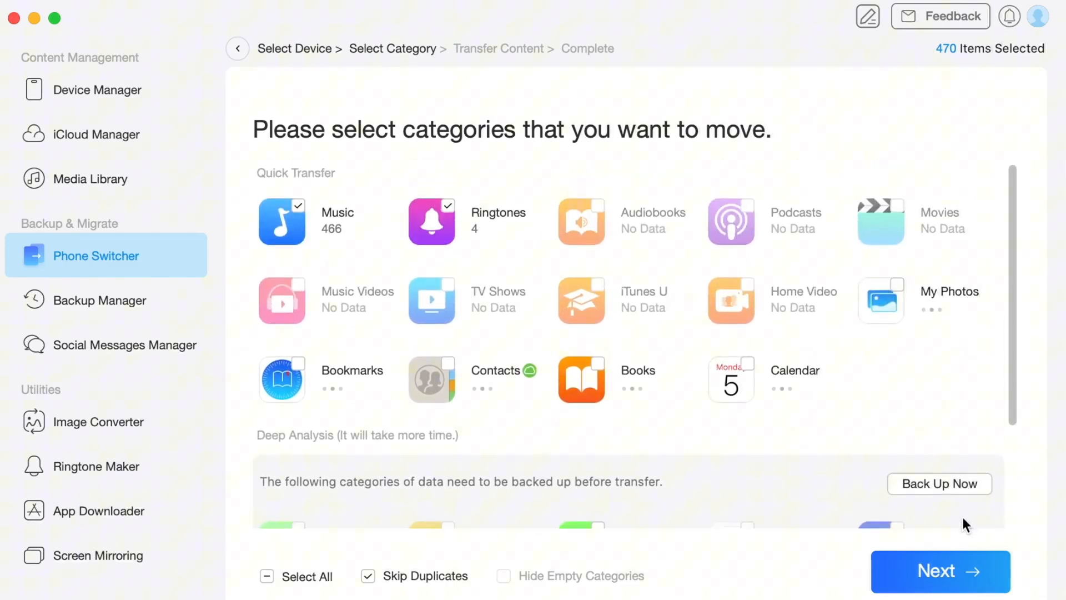
{"action": "left_click", "coordinate": [941, 581]}
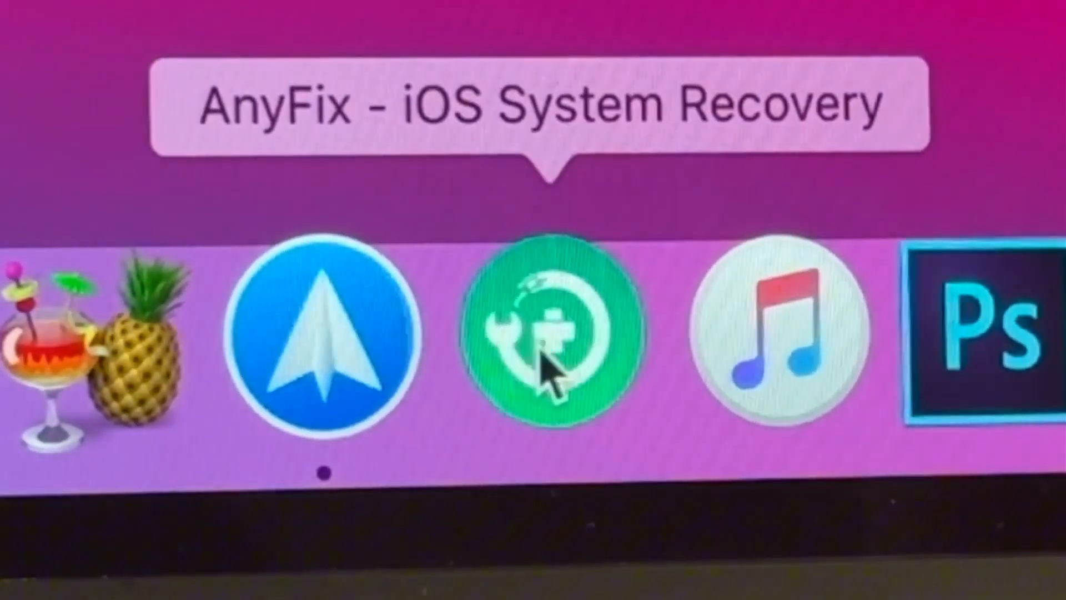
Launch AnyFix and browse the repair-mode and recovery-mode sections of its product page.
{"action": "left_click", "coordinate": [553, 340]}
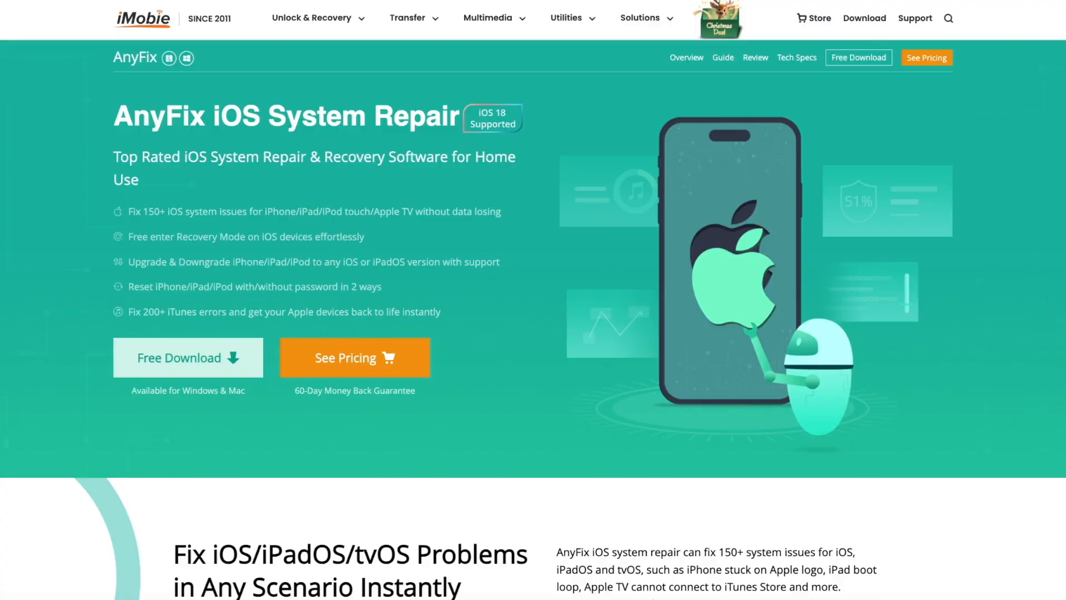
{"action": "scroll", "scroll_direction": "down", "scroll_amount": 3}
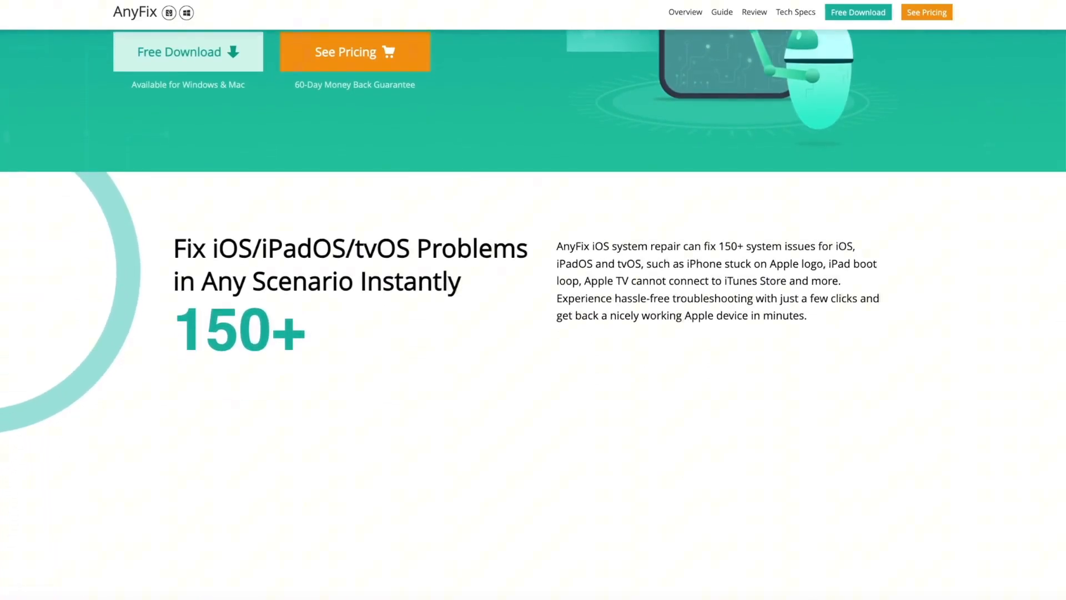
{"action": "scroll", "scroll_direction": "down", "scroll_amount": 3}
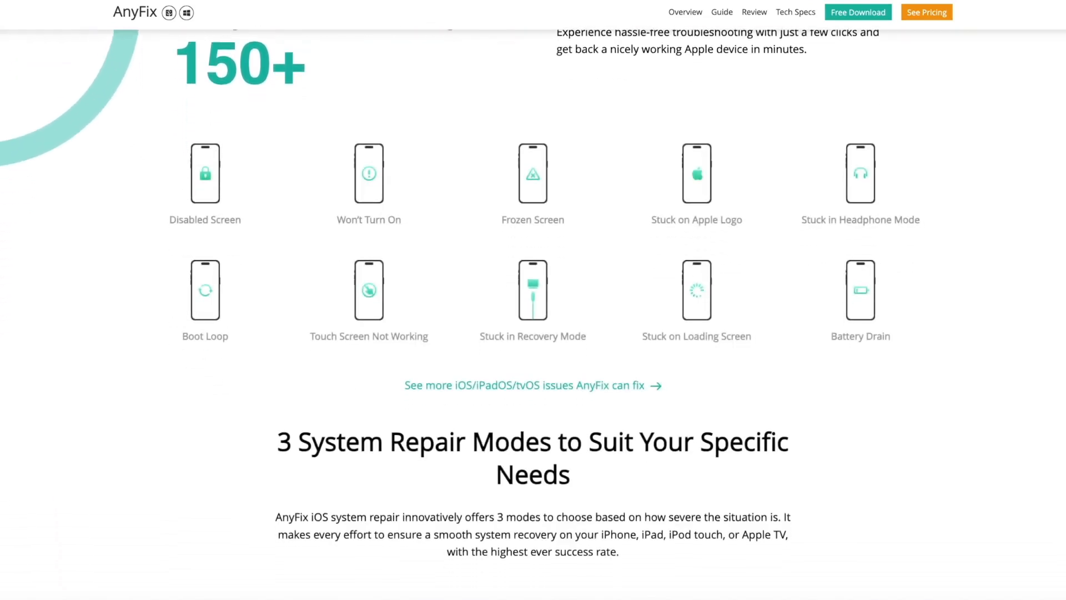
{"action": "scroll", "scroll_direction": "down", "scroll_amount": 3}
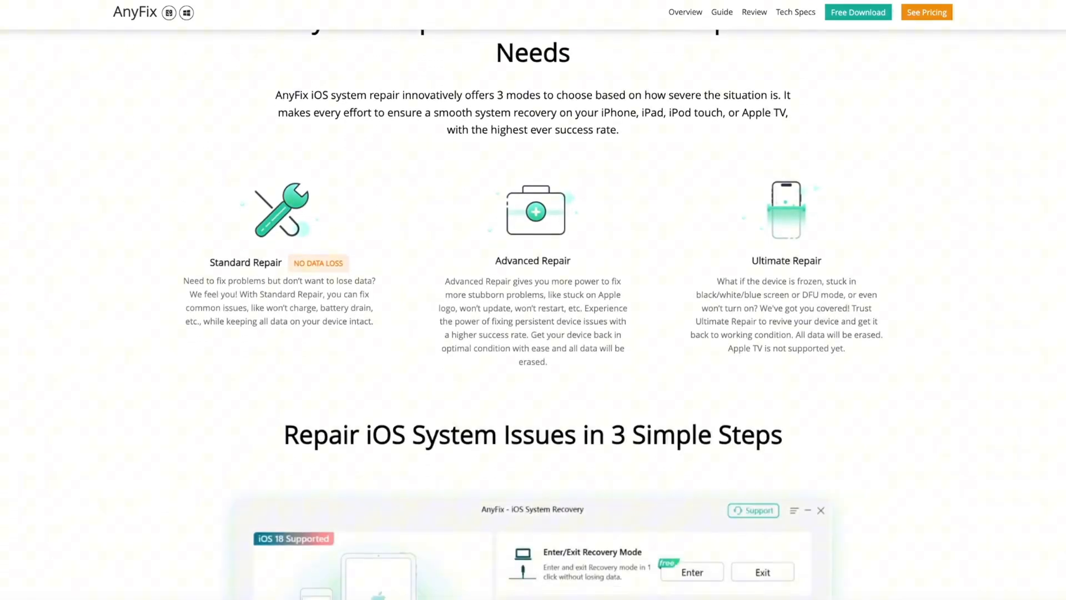
{"action": "scroll", "scroll_direction": "down", "scroll_amount": 3}
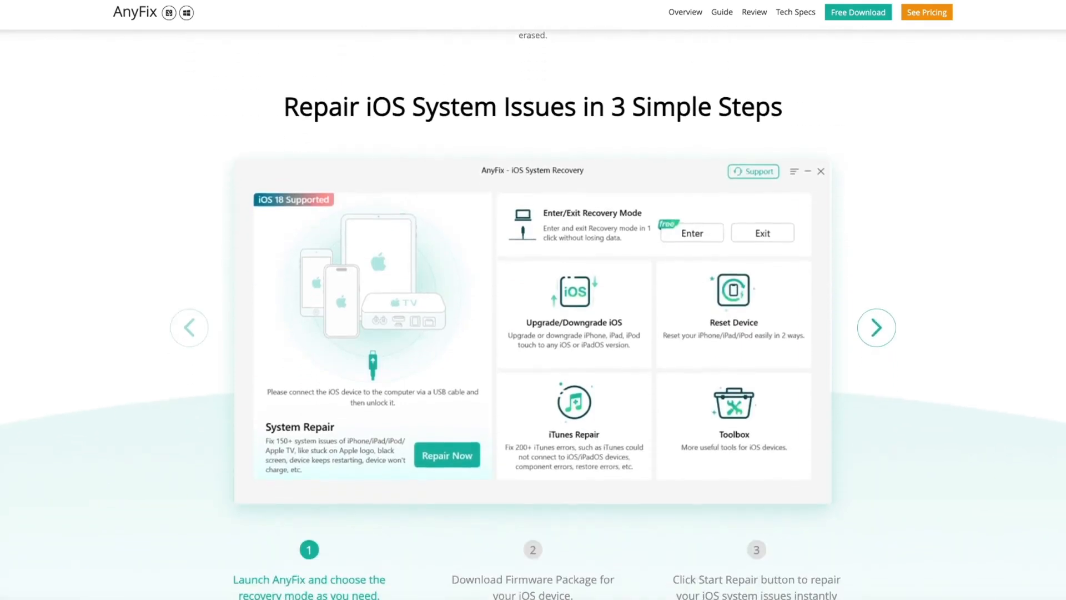
{"action": "scroll", "scroll_direction": "down", "scroll_amount": 3}
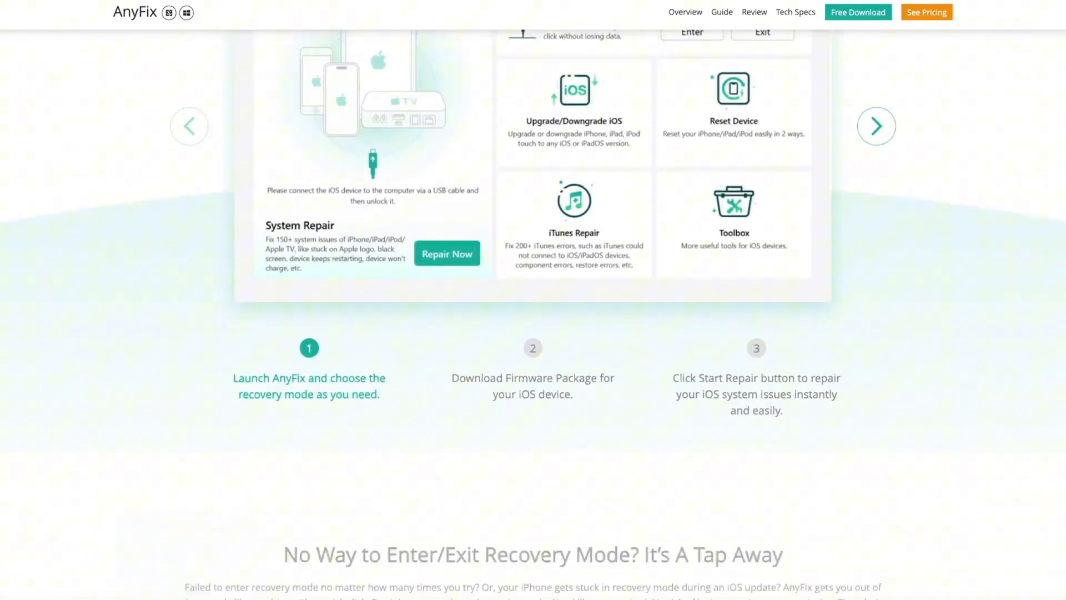
{"action": "scroll", "scroll_direction": "down", "scroll_amount": 3}
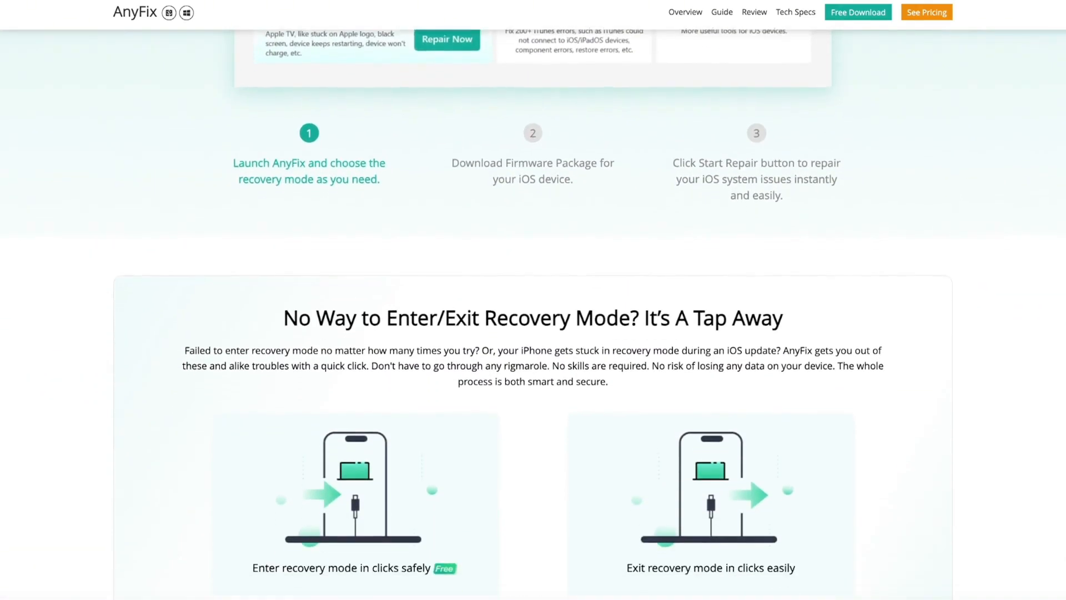
{"action": "scroll", "scroll_direction": "down", "scroll_amount": 3}
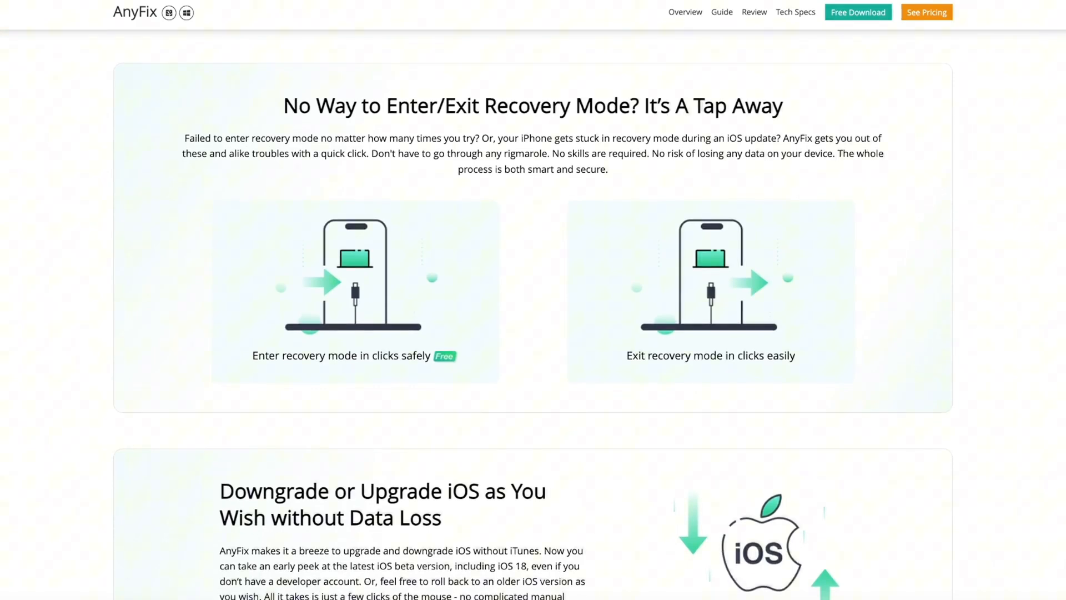
{"action": "scroll", "scroll_direction": "down", "scroll_amount": 3}
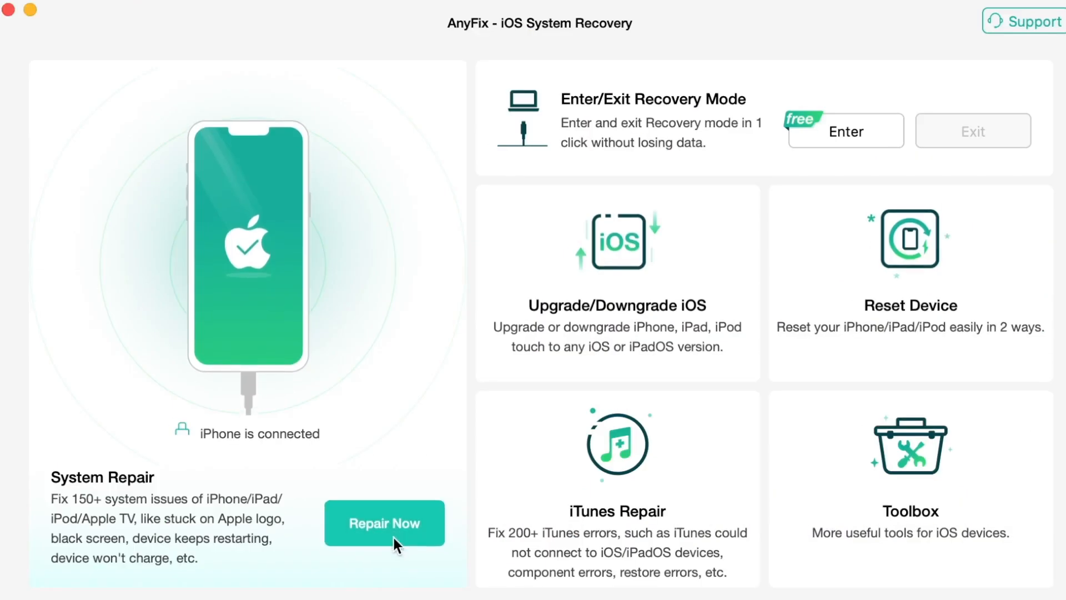
Enter System Repair, pick Device Bug as the problem, and continue to repair modes.
{"action": "left_click", "coordinate": [385, 523]}
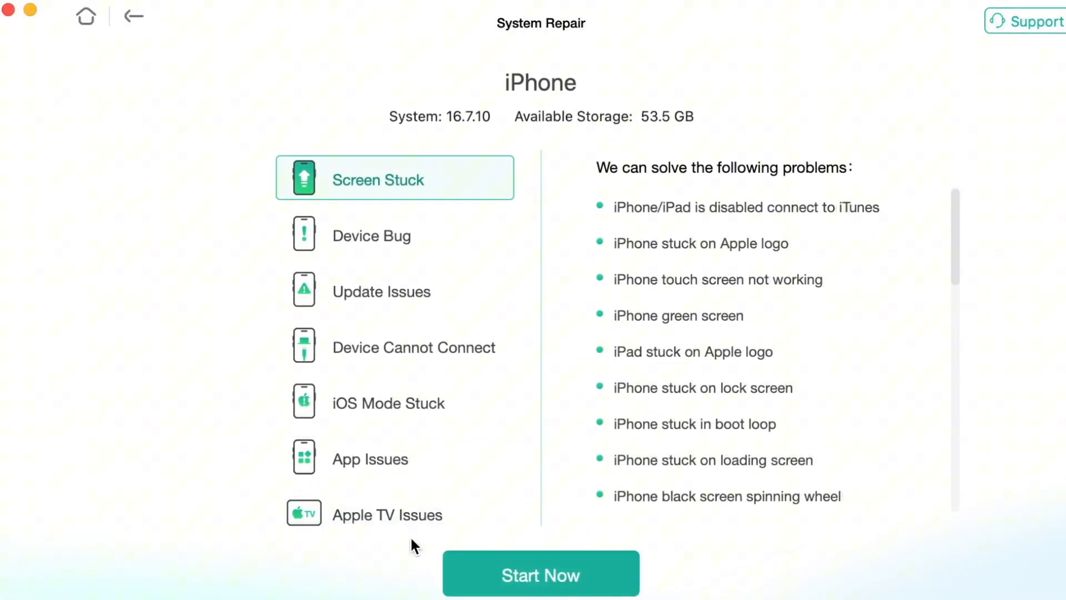
{"action": "left_click", "coordinate": [371, 235]}
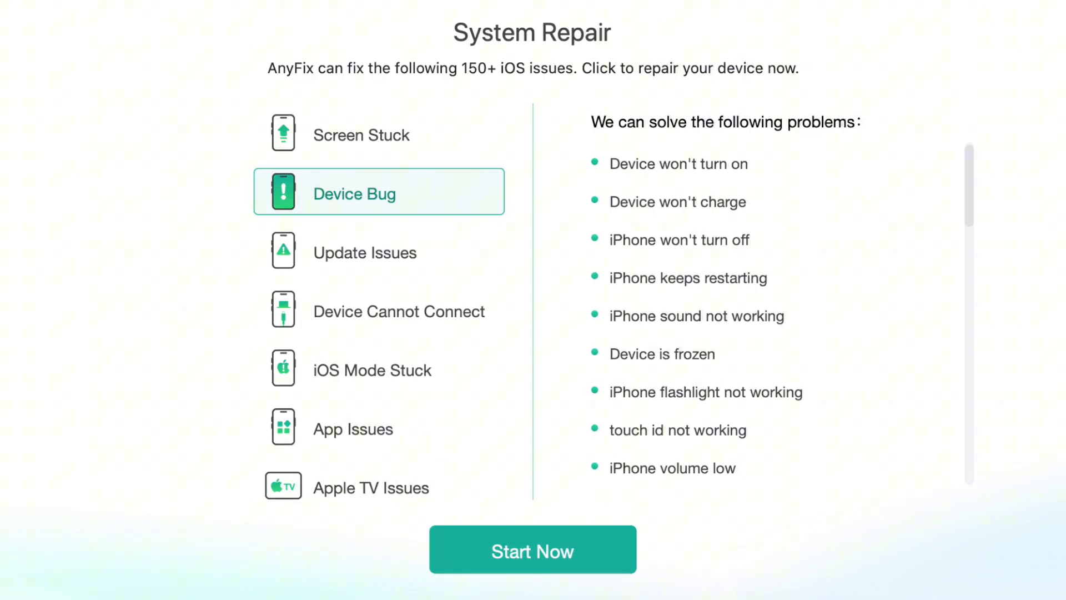
{"action": "left_click", "coordinate": [532, 549]}
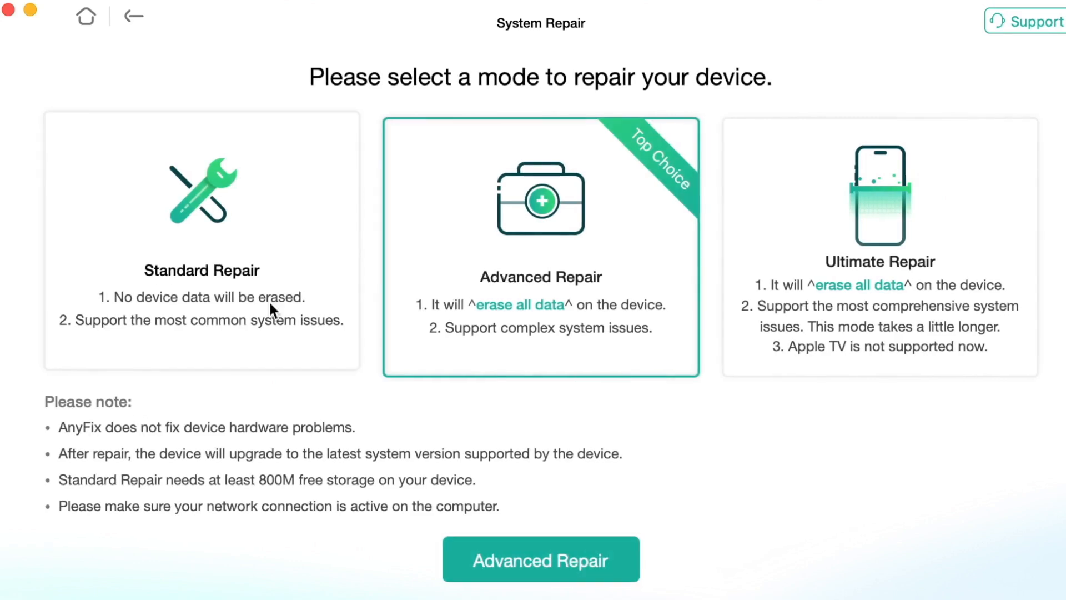
Choose Advanced Repair and start repairing the iPhone 13 with firmware 17.4RC.
{"action": "left_click", "coordinate": [541, 559]}
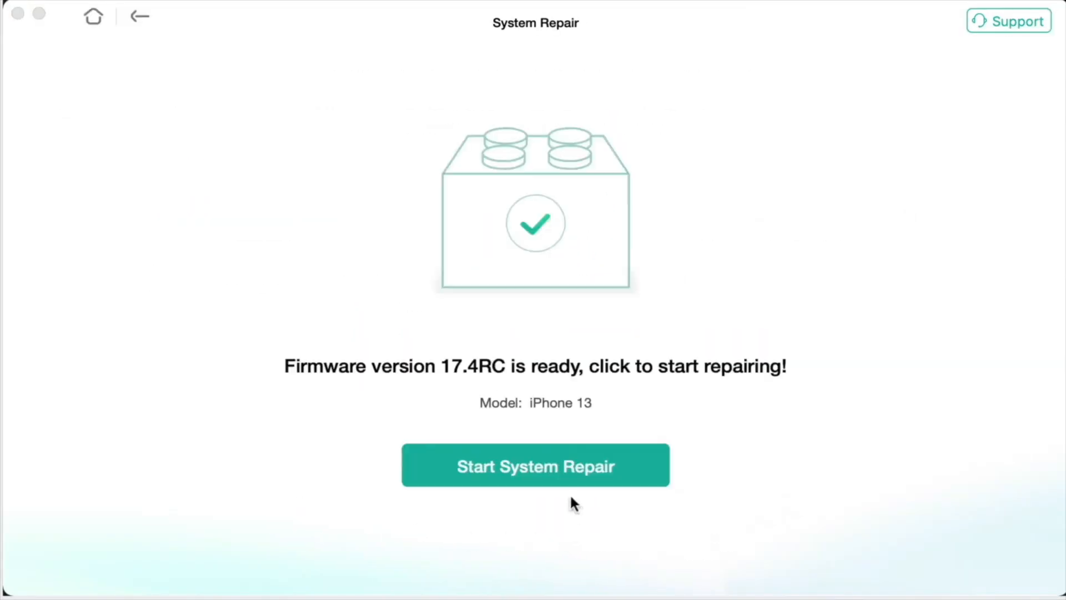
{"action": "left_click", "coordinate": [535, 465]}
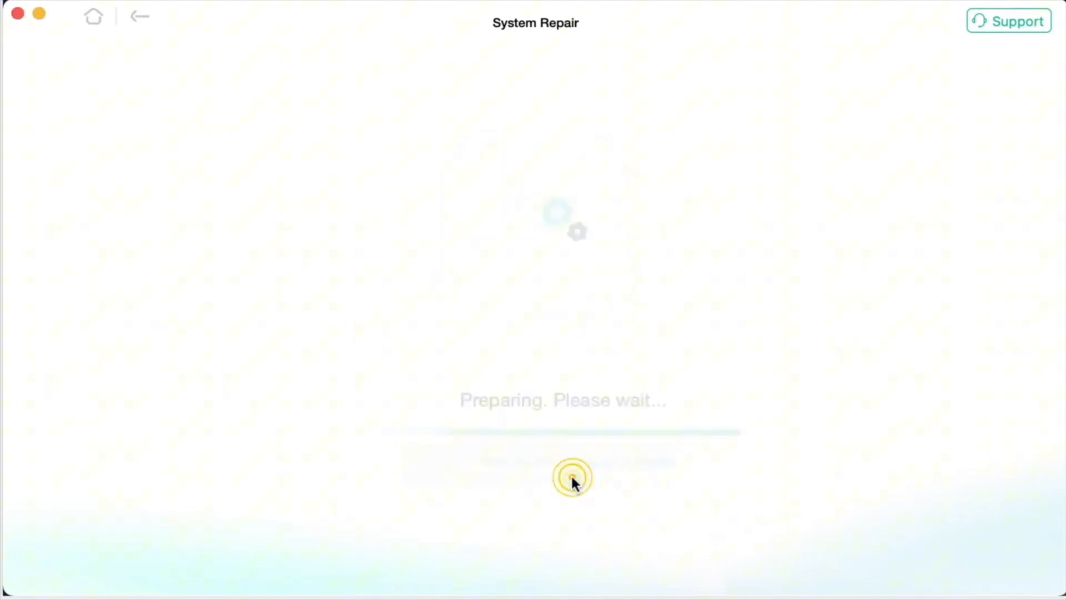